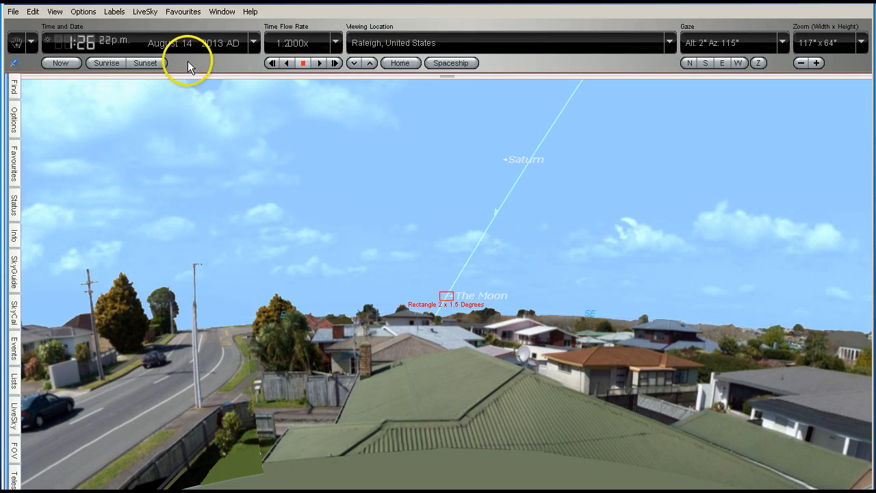
{"action": "mouse_move", "coordinate": [61, 63]}
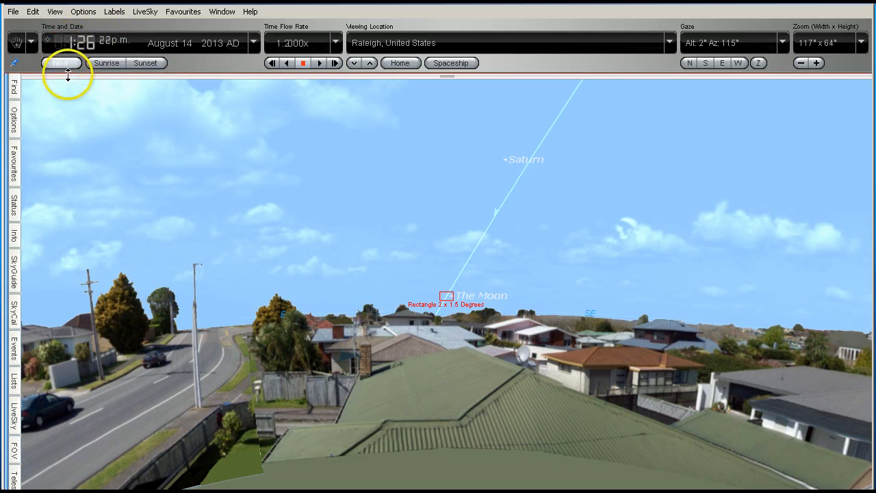
{"action": "mouse_move", "coordinate": [52, 43]}
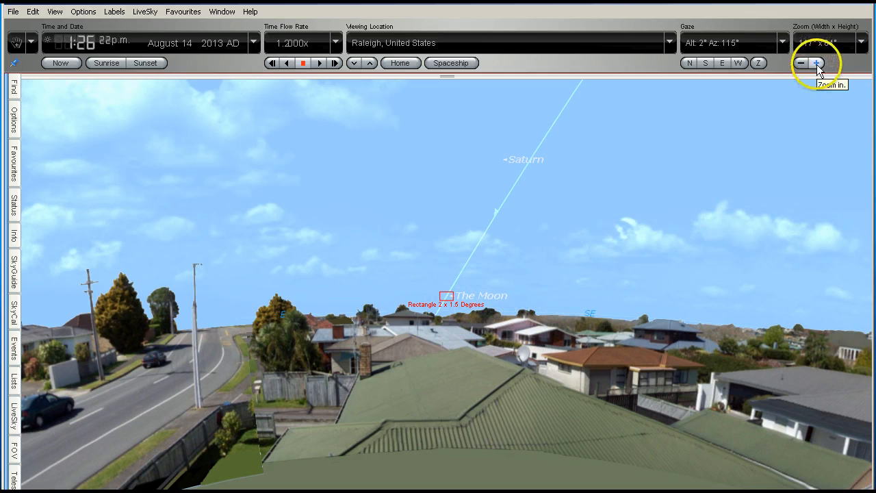
Zoom in once so the Moon and its 2×1.5° rectangle fill a 26°×13° view above the rooftops
{"action": "left_click", "coordinate": [816, 63]}
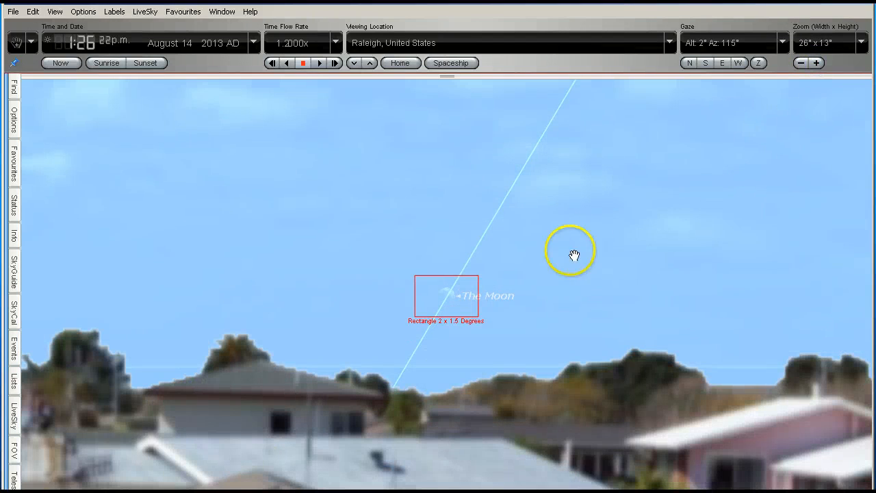
{"action": "mouse_move", "coordinate": [410, 296]}
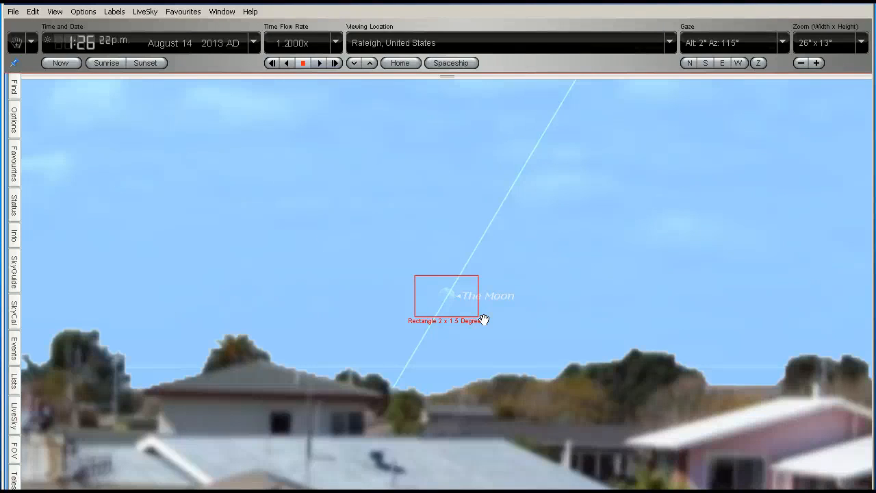
{"action": "left_click", "coordinate": [622, 239]}
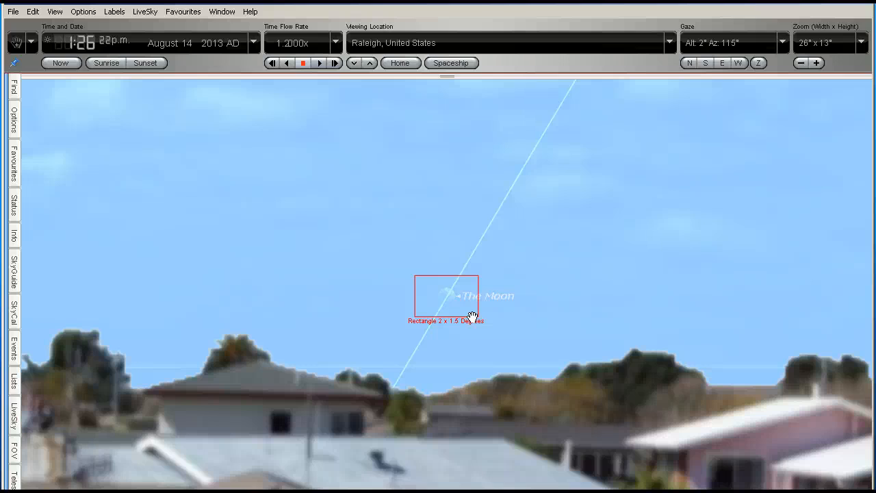
{"action": "mouse_move", "coordinate": [473, 317]}
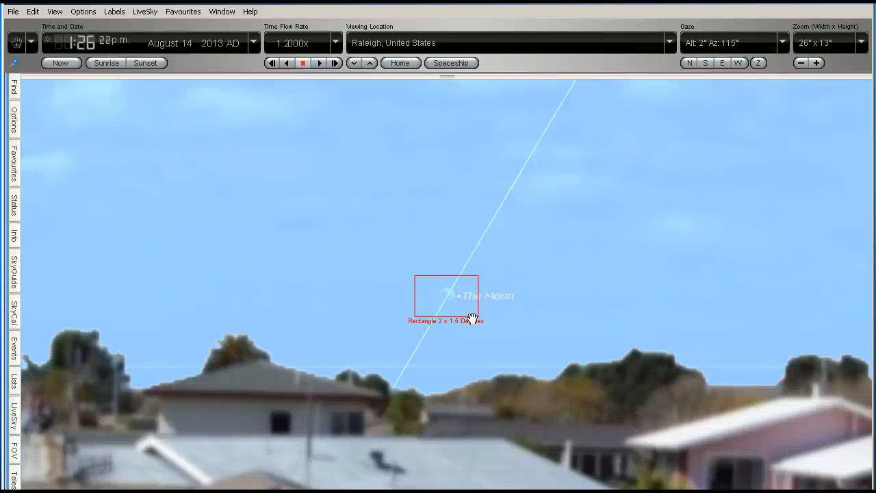
{"action": "left_click", "coordinate": [418, 274]}
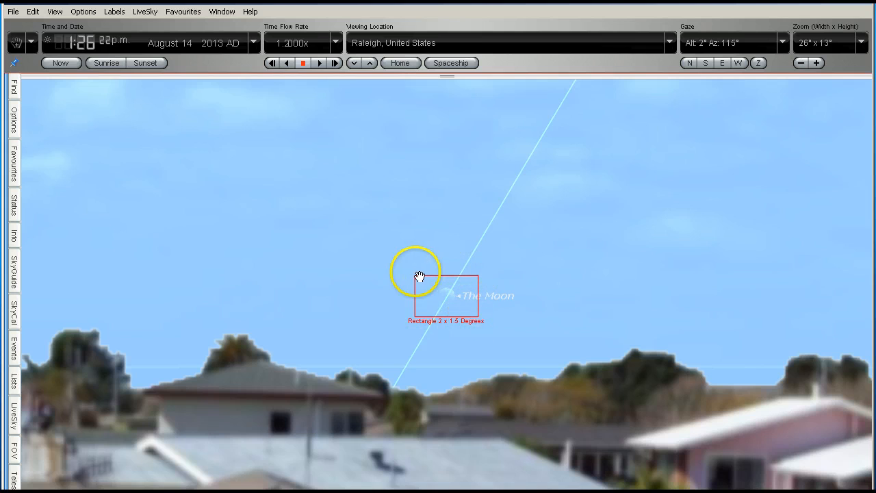
{"action": "mouse_move", "coordinate": [528, 255]}
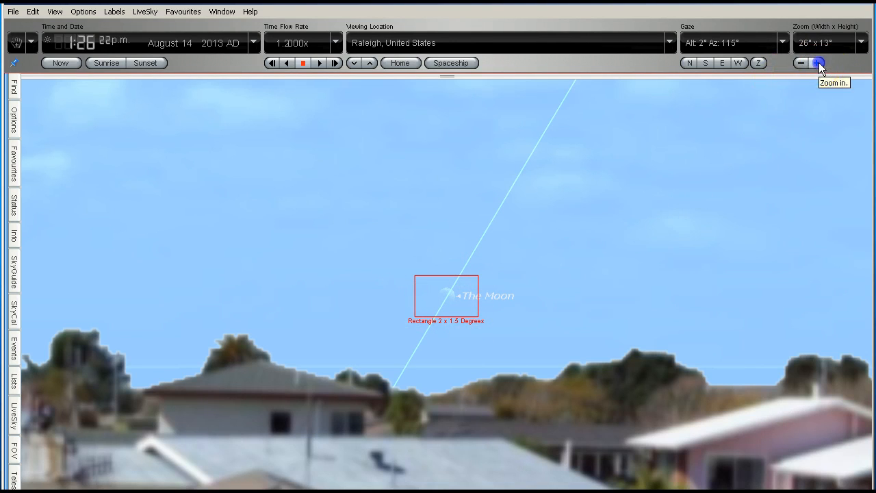
Zoom to about 3°×1° on the crescent Moon and bring up the sky's Hide Daylight option
{"action": "left_click", "coordinate": [819, 63]}
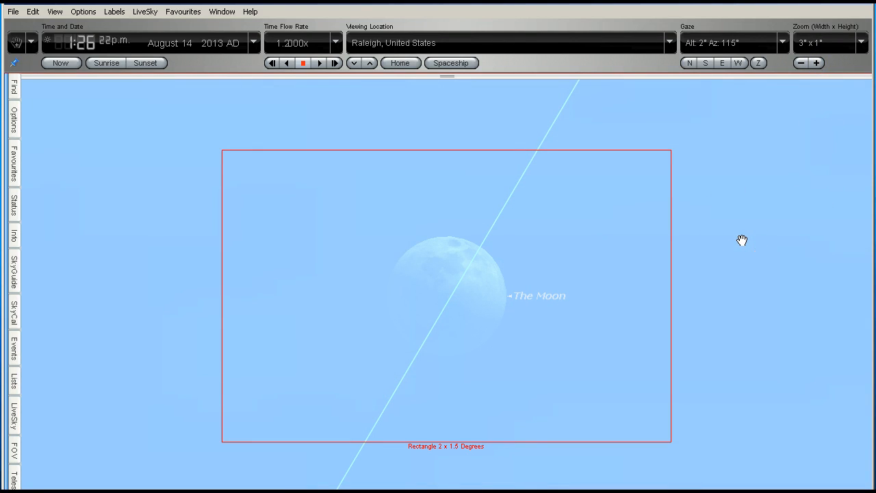
{"action": "left_click", "coordinate": [733, 224]}
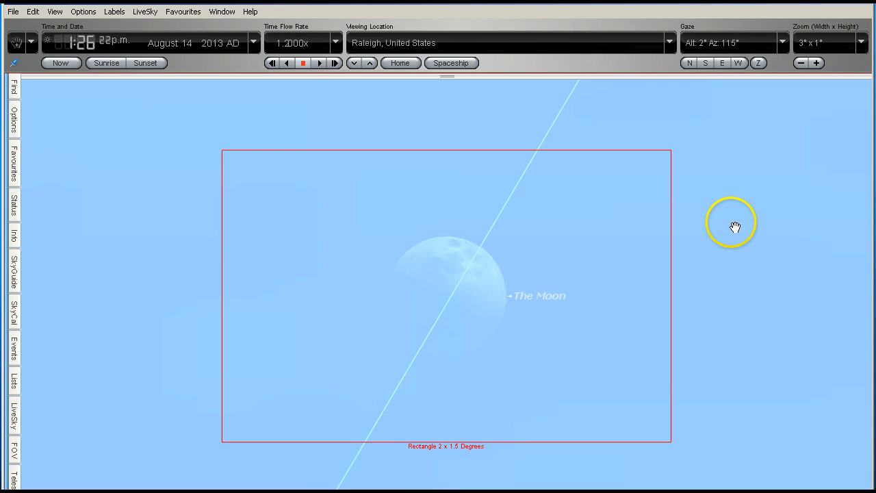
{"action": "right_click", "coordinate": [732, 221]}
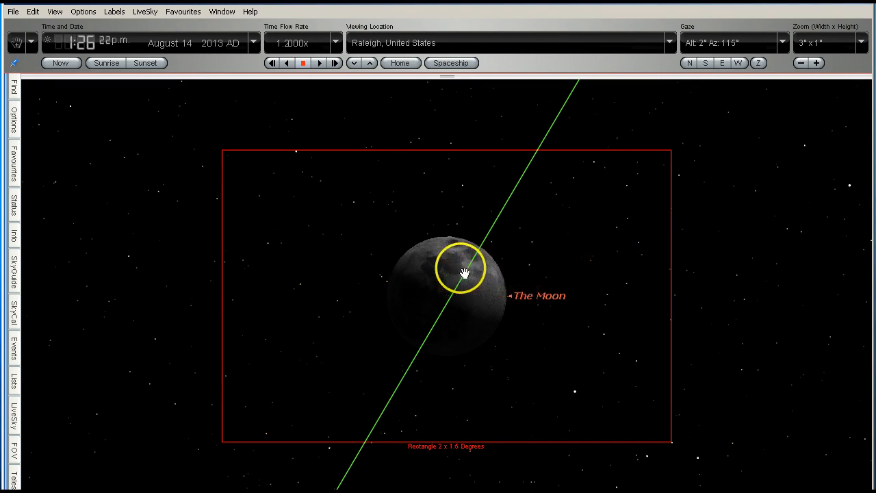
{"action": "left_click", "coordinate": [462, 273]}
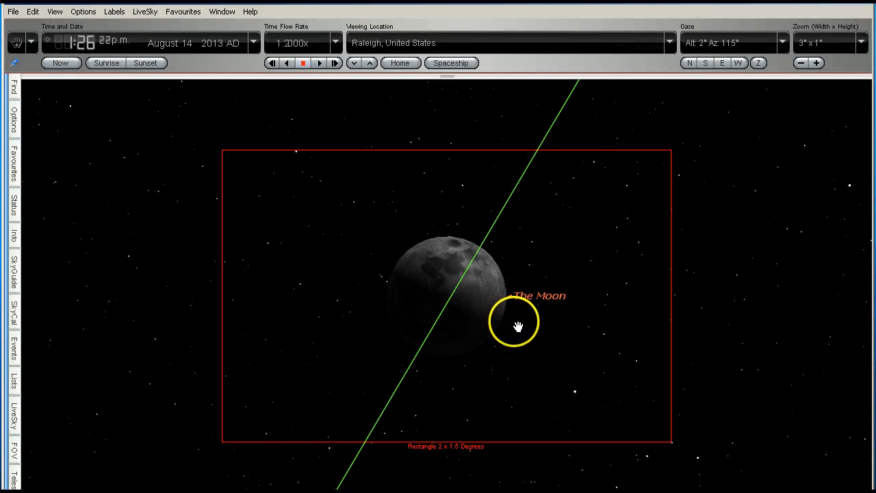
{"action": "left_click", "coordinate": [515, 321]}
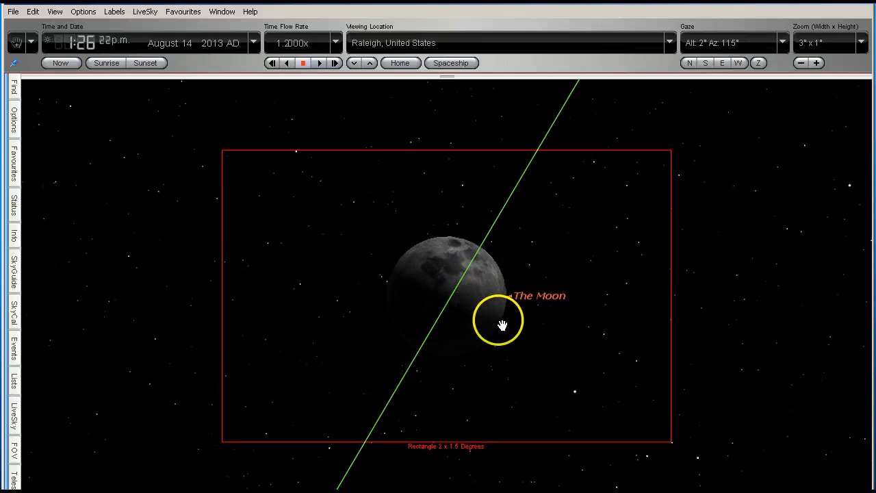
{"action": "mouse_move", "coordinate": [507, 330]}
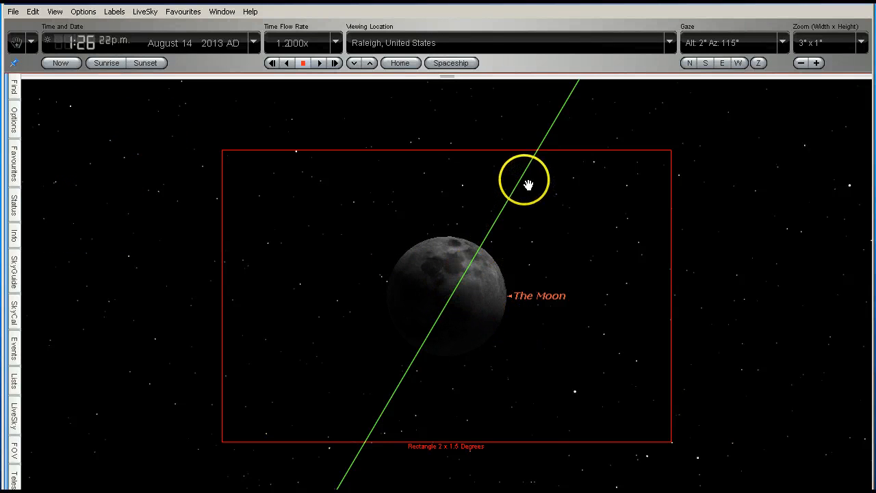
{"action": "left_click_drag", "start_coordinate": [526, 185], "coordinate": [418, 355]}
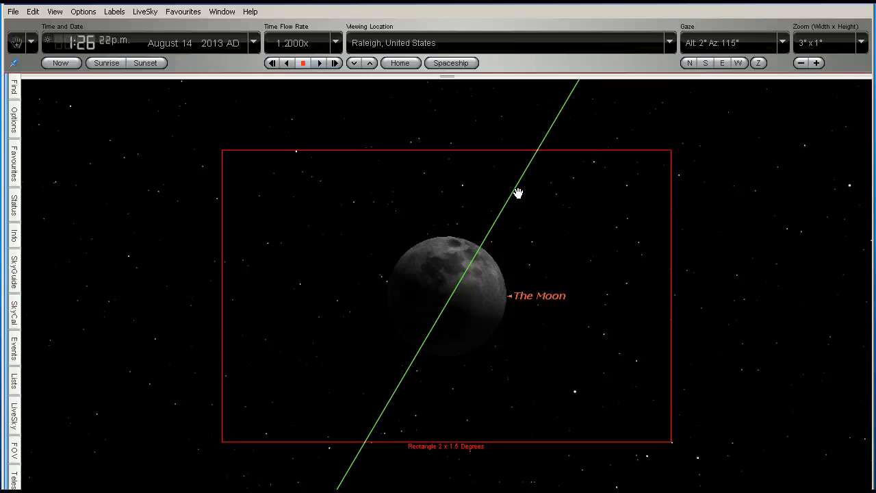
{"action": "mouse_move", "coordinate": [697, 170]}
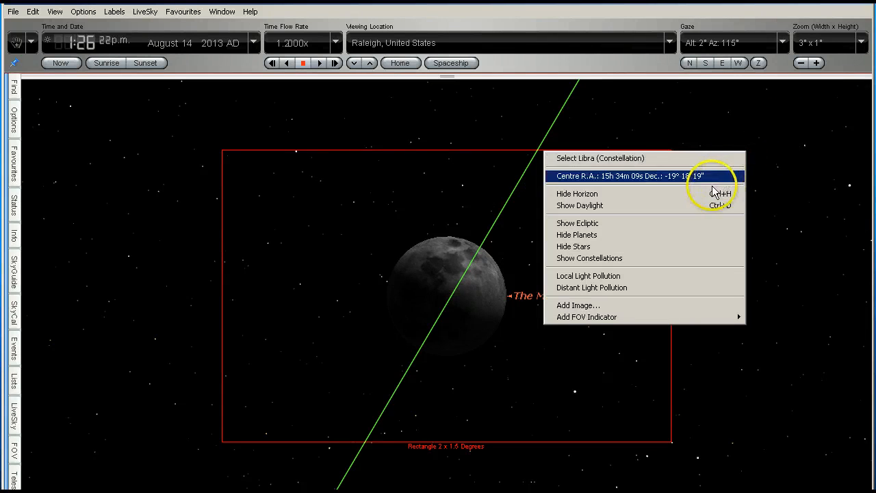
{"action": "mouse_move", "coordinate": [678, 205]}
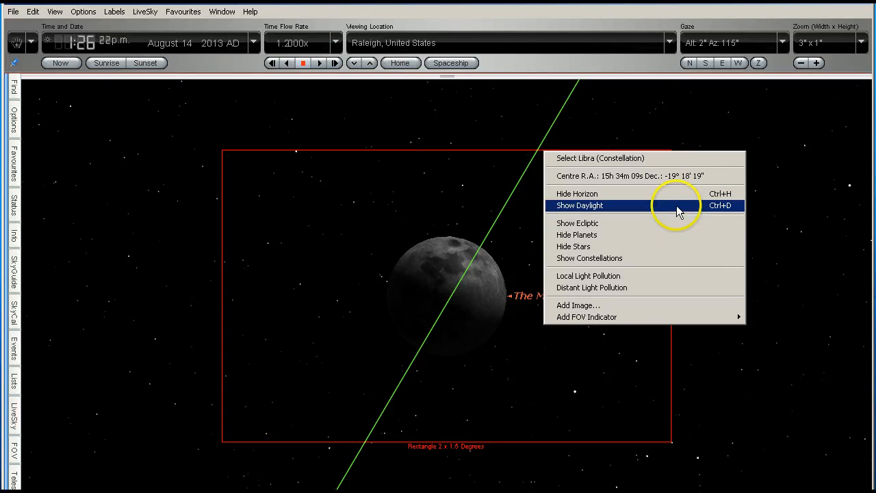
Restore daylight and zoom out to 42°×21° showing the Moon's rectangle above the rooftops
{"action": "left_click", "coordinate": [579, 205]}
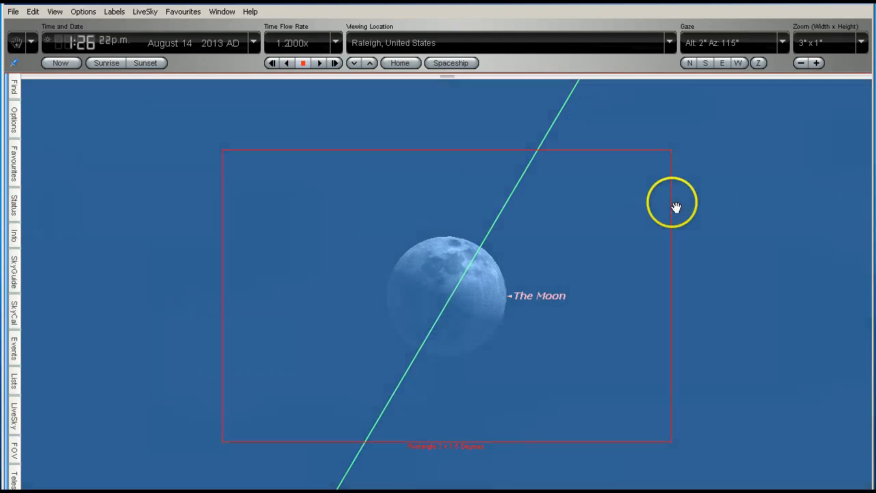
{"action": "left_click", "coordinate": [800, 63]}
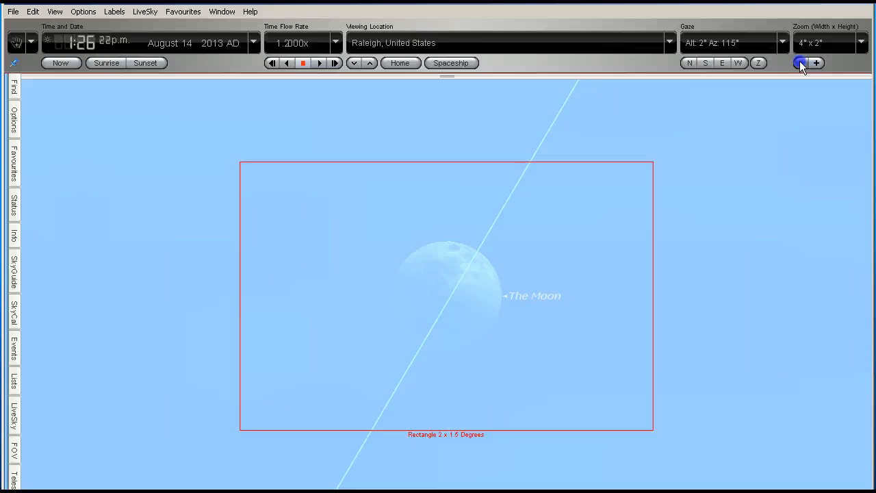
{"action": "left_click", "coordinate": [800, 63]}
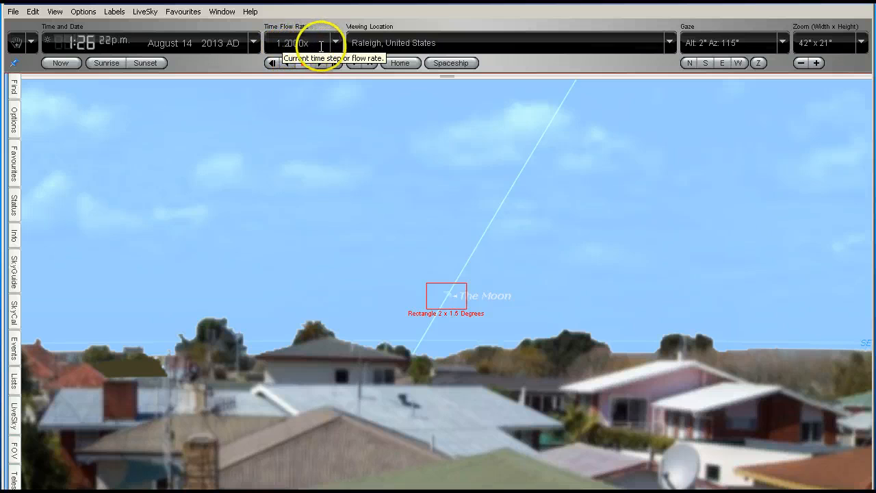
Run time forward to about 9:26 pm and widen to 131°×73° with the Moon near Saturn
{"action": "left_click", "coordinate": [321, 63]}
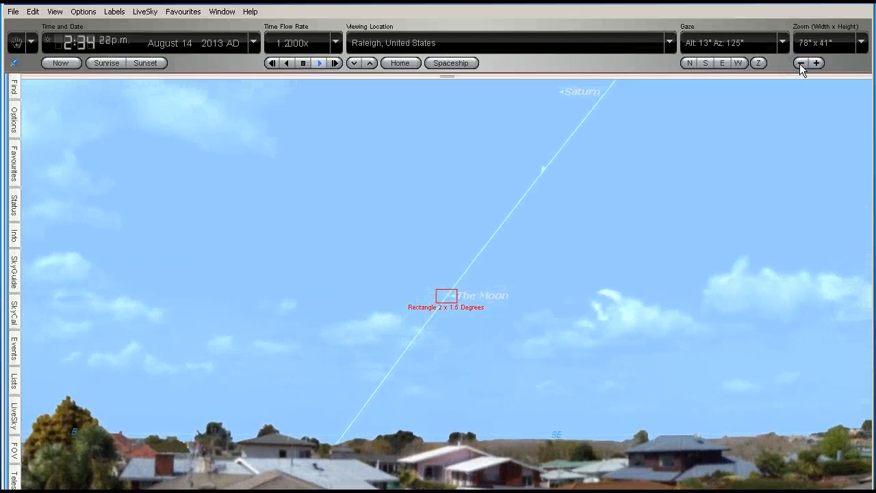
{"action": "left_click", "coordinate": [800, 63]}
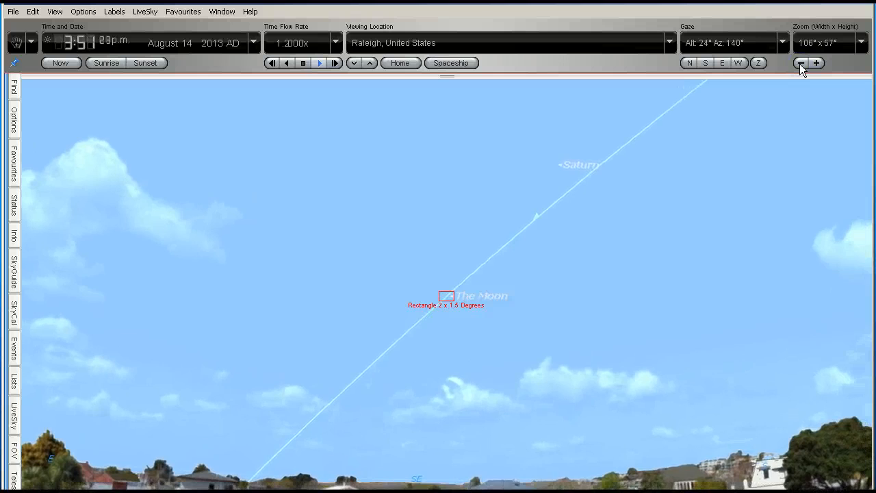
{"action": "left_click", "coordinate": [799, 63]}
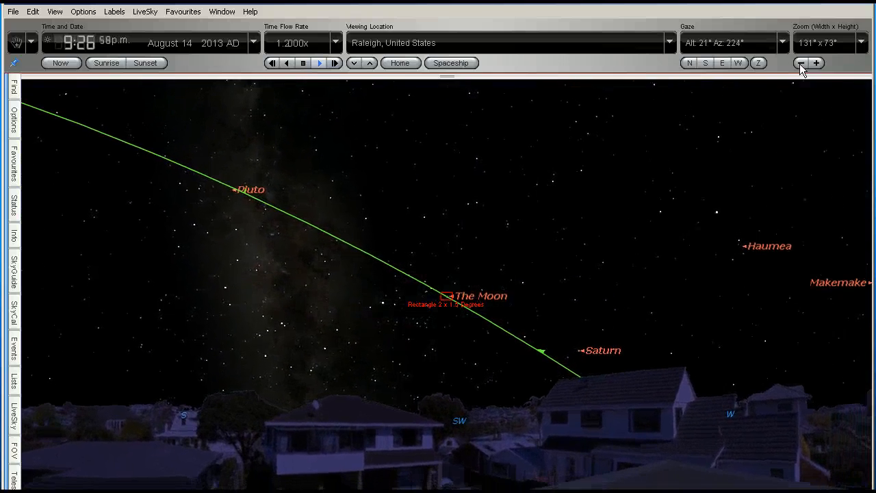
Slow and halt the time flow at about 10:53 pm
{"action": "left_click", "coordinate": [303, 63]}
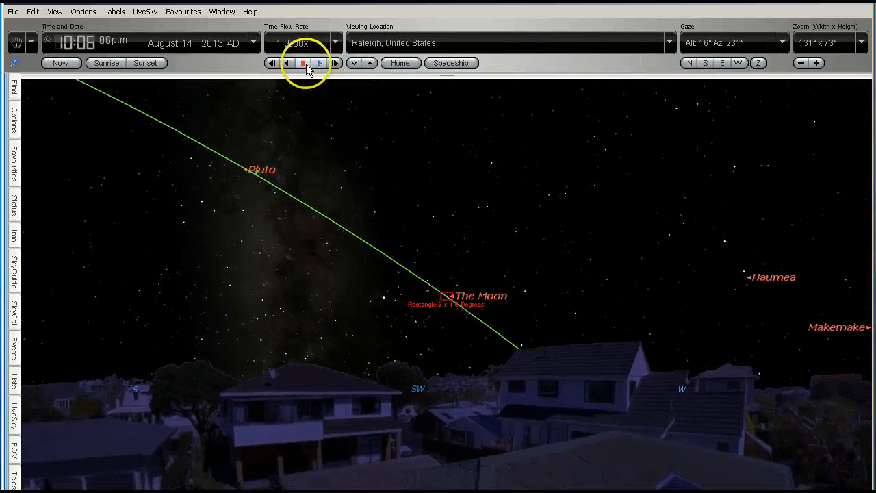
{"action": "left_click", "coordinate": [301, 63]}
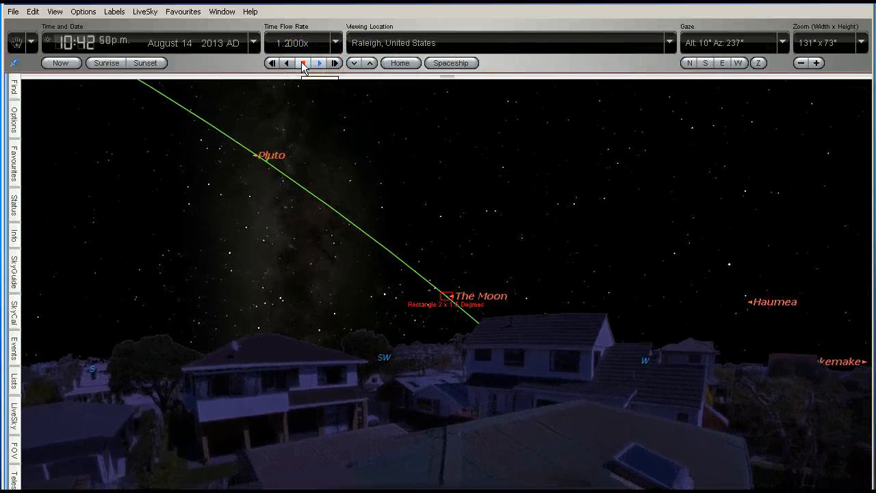
{"action": "left_click", "coordinate": [319, 63]}
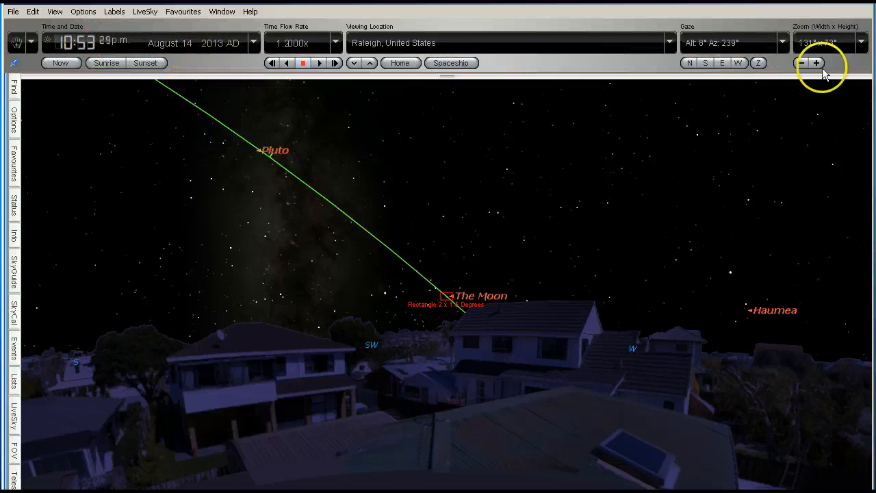
Zoom in until the half-lit Moon fills its FOV rectangle and select the Moon
{"action": "left_click", "coordinate": [816, 63]}
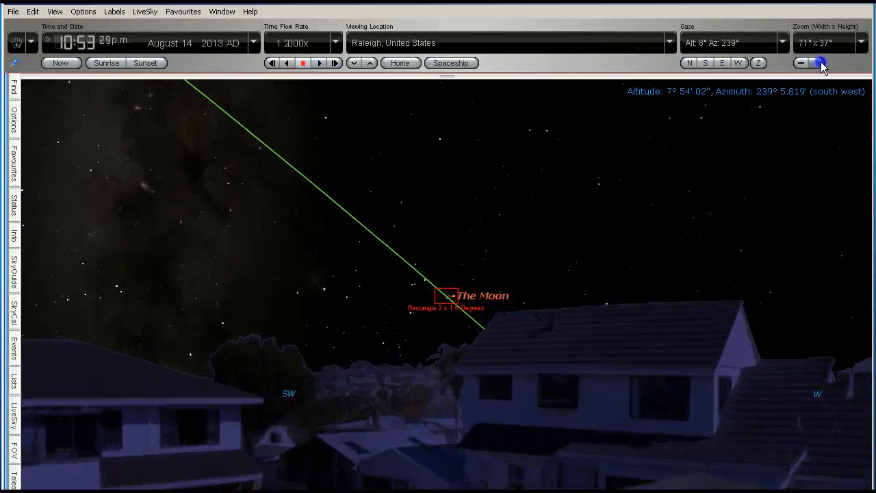
{"action": "left_click", "coordinate": [816, 63]}
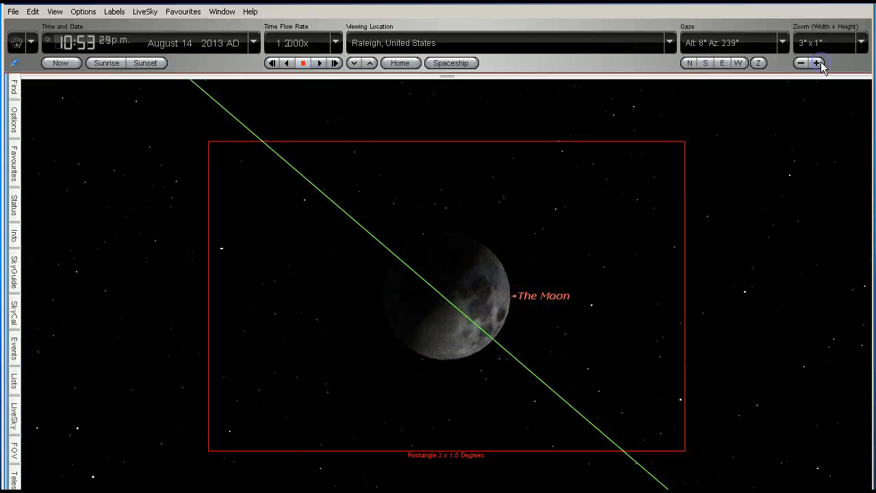
{"action": "left_click", "coordinate": [819, 63]}
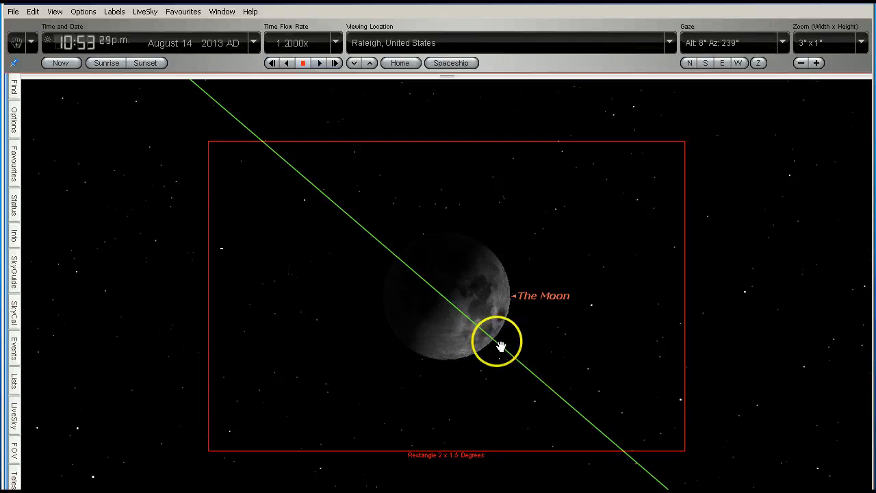
{"action": "left_click", "coordinate": [498, 342]}
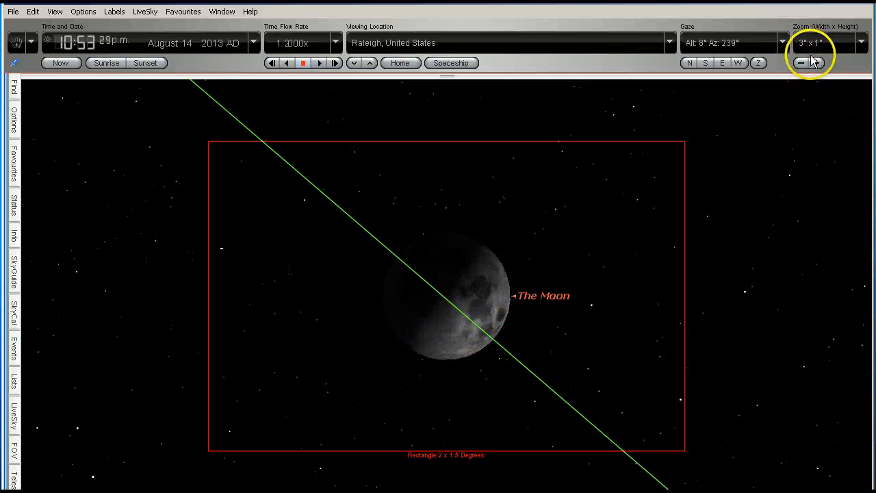
Zoom out and run time backward to 2:00 pm, stopping with a wide daytime view
{"action": "left_click", "coordinate": [800, 63]}
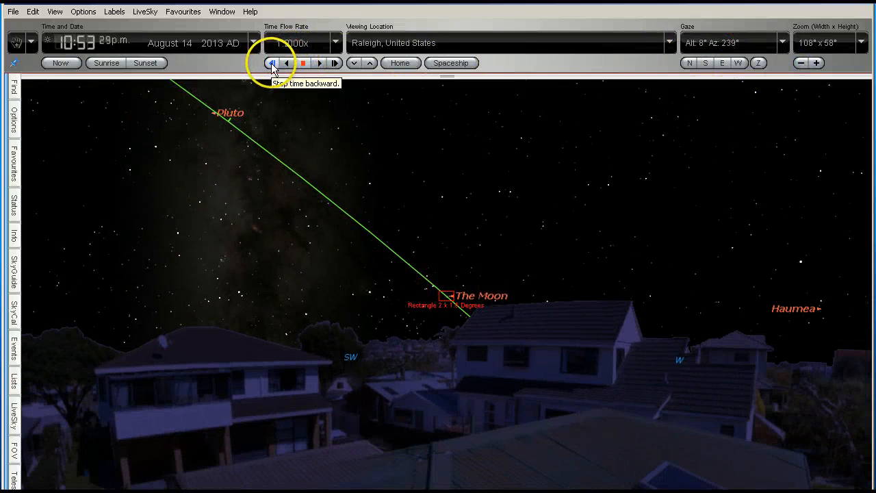
{"action": "left_click", "coordinate": [303, 63]}
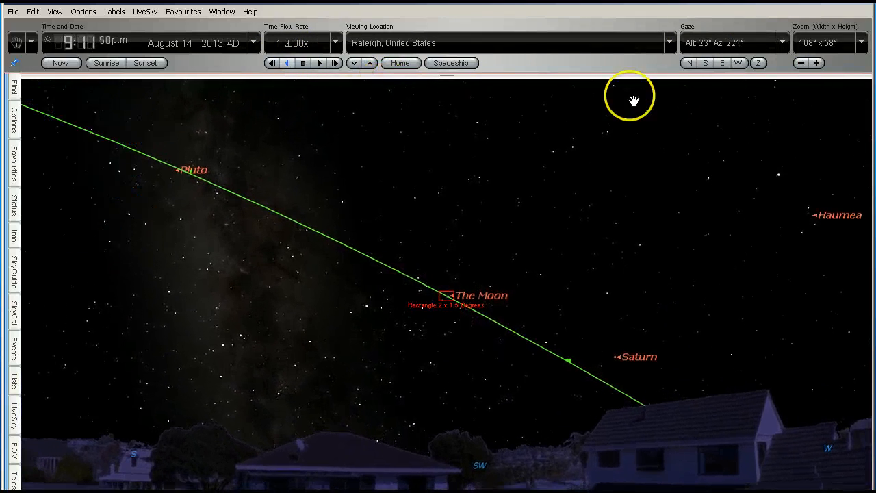
{"action": "left_click", "coordinate": [816, 63]}
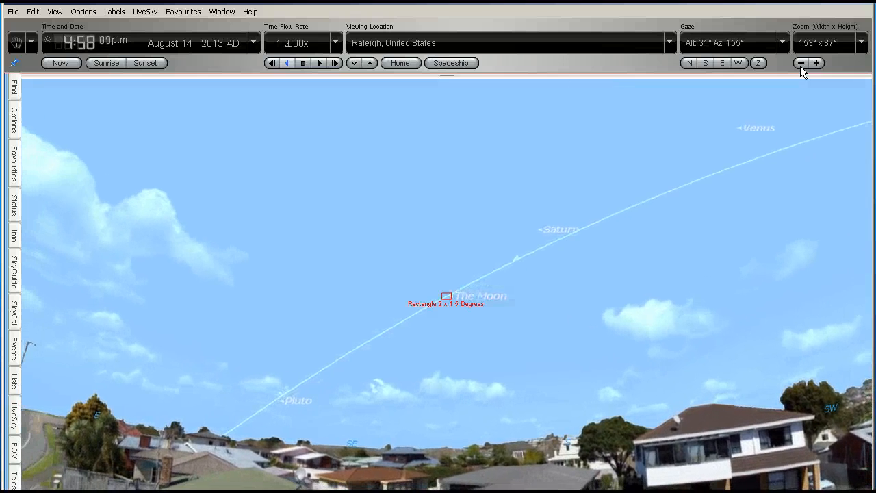
{"action": "left_click", "coordinate": [303, 63]}
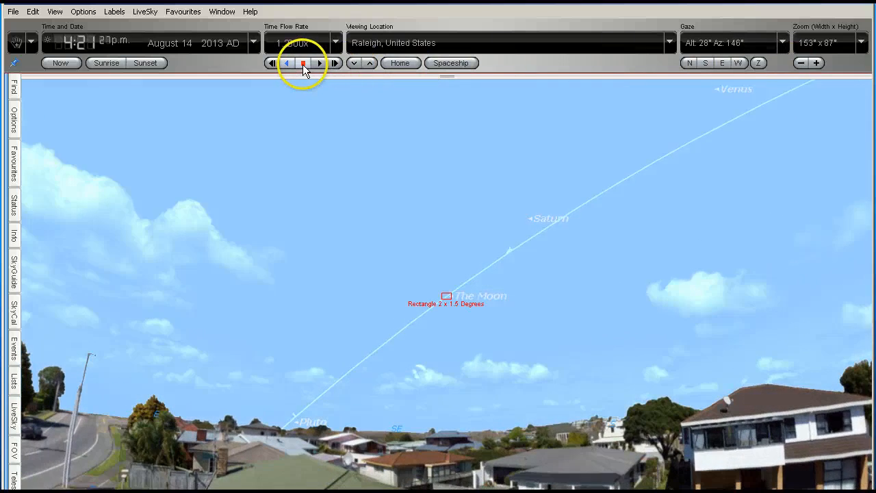
{"action": "left_click", "coordinate": [286, 63]}
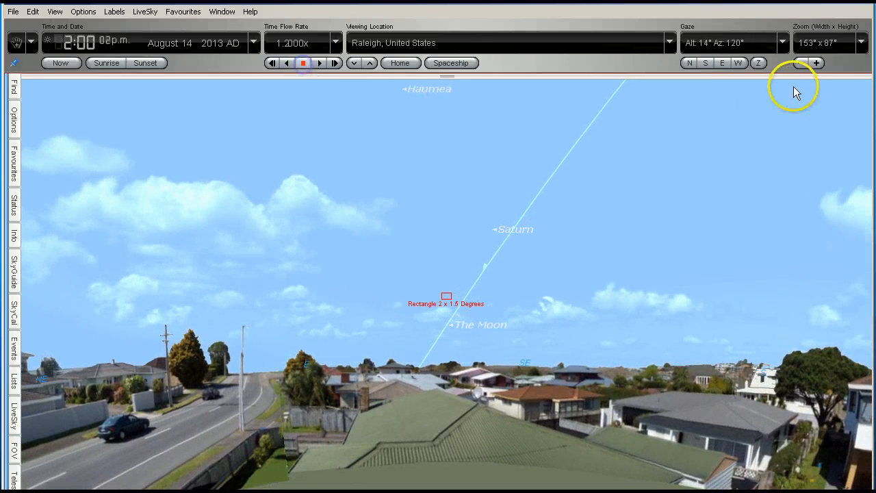
Zoom to about 11°×5° on the 2:00 pm Moon and hide daylight for a black starry sky
{"action": "left_click", "coordinate": [801, 63]}
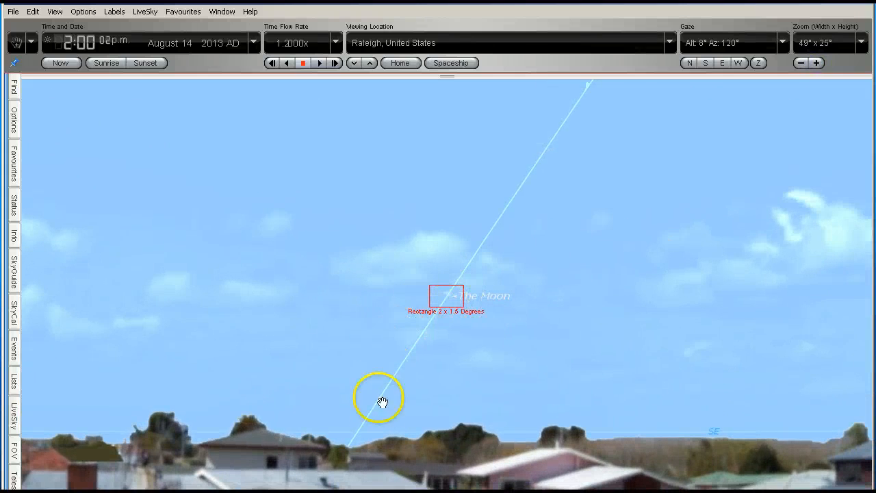
{"action": "mouse_move", "coordinate": [655, 216]}
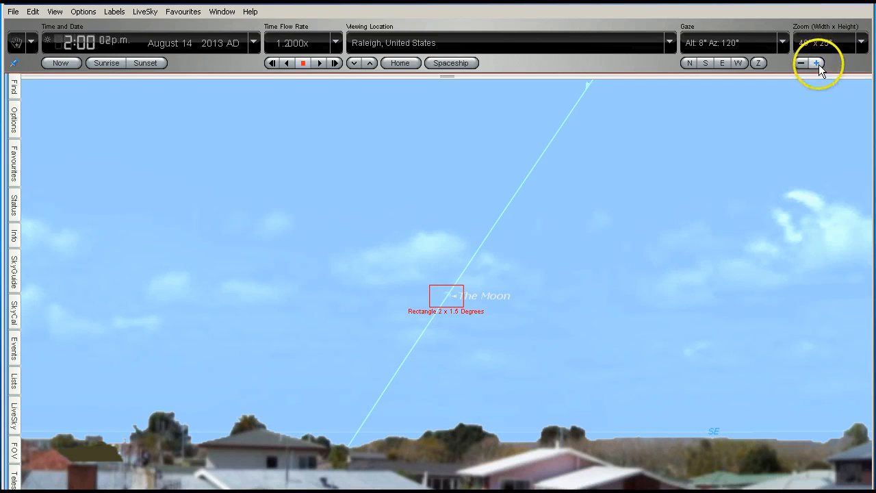
{"action": "right_click", "coordinate": [630, 235]}
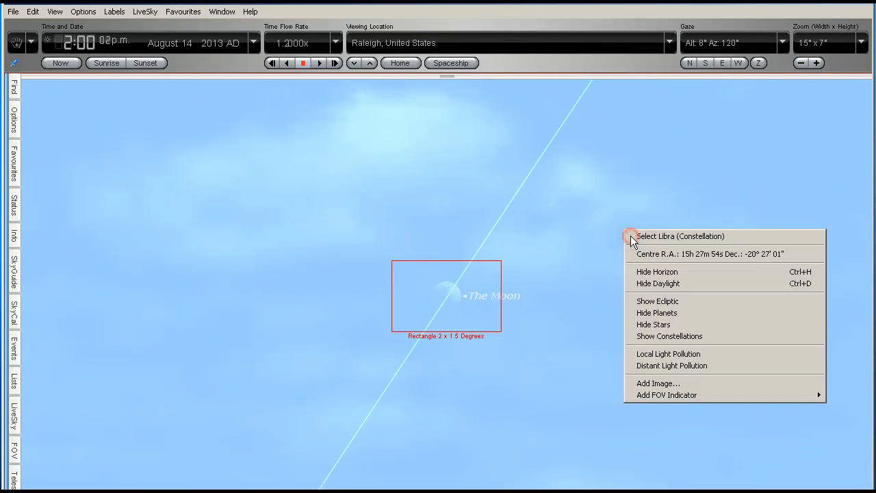
{"action": "left_click", "coordinate": [693, 282]}
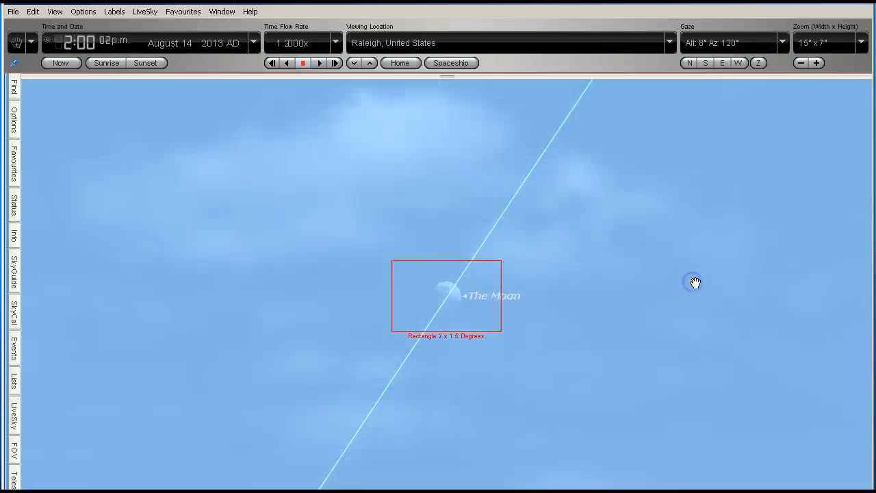
{"action": "left_click", "coordinate": [819, 63]}
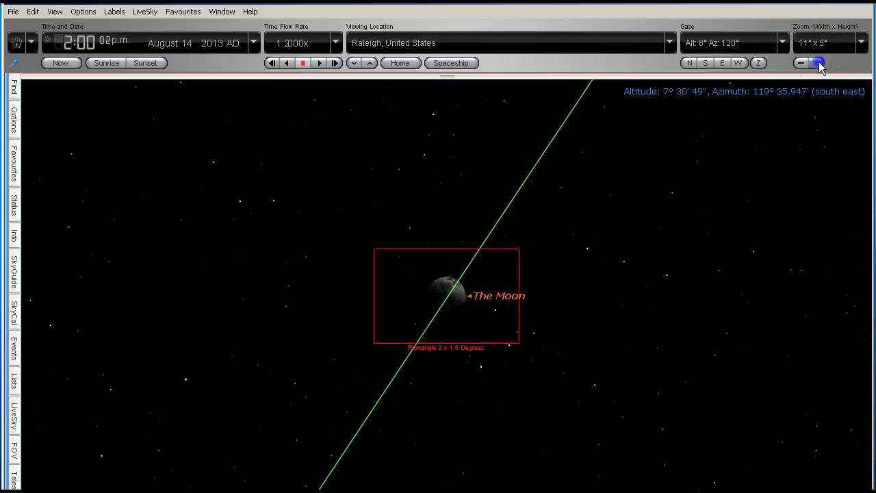
Zoom to 4°×2° and run time forward until about 11:22 pm
{"action": "left_click", "coordinate": [816, 63]}
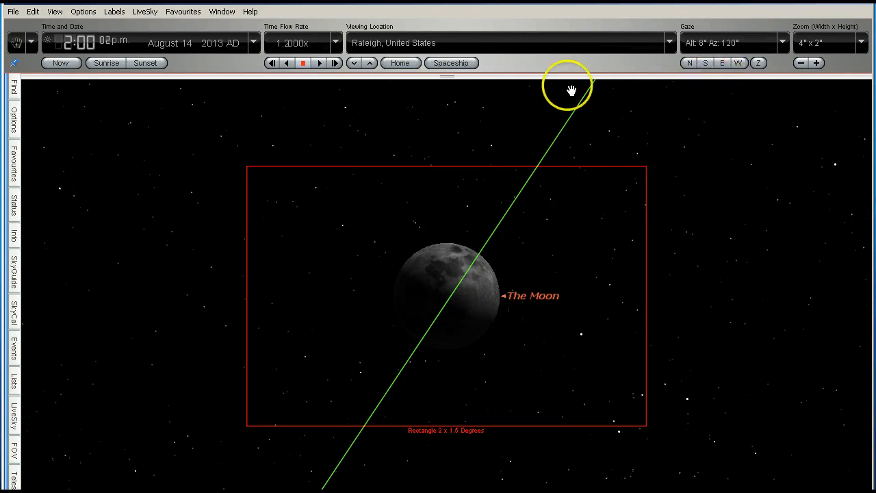
{"action": "left_click", "coordinate": [319, 63]}
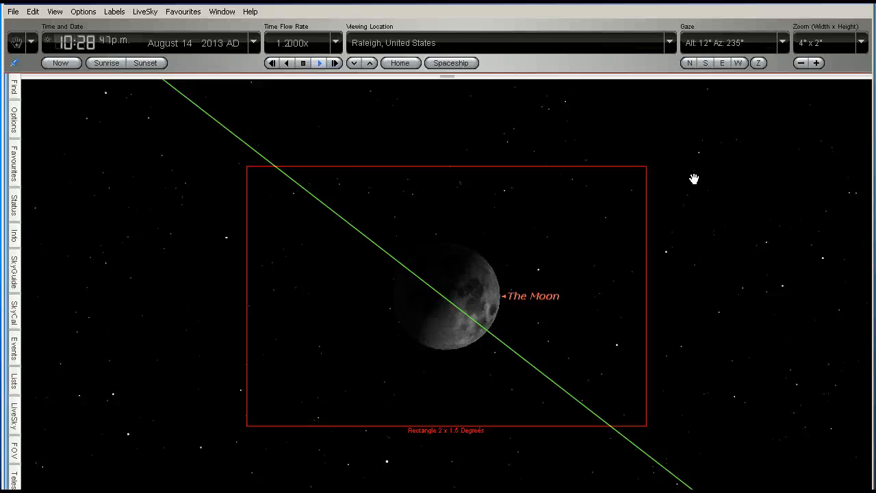
{"action": "left_click", "coordinate": [303, 63]}
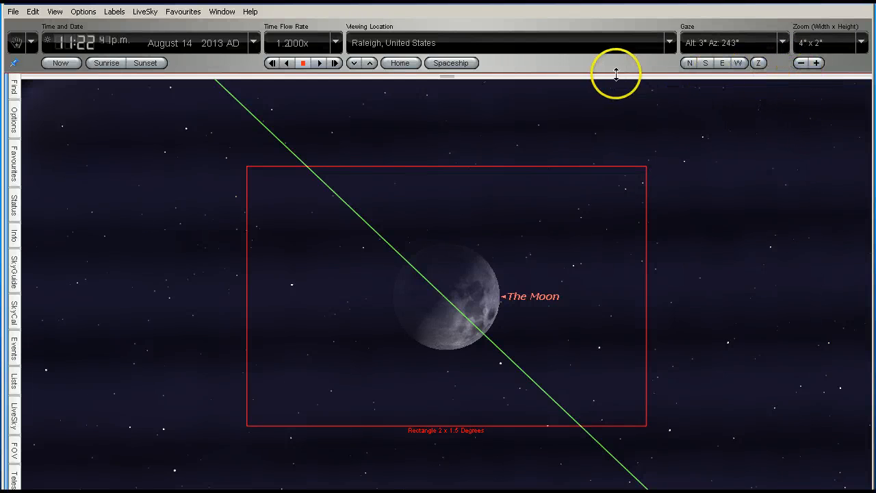
Zoom out to relocate the 10:48 pm Moon near the rooftops, settling on a 20°×10° view
{"action": "left_click", "coordinate": [800, 63]}
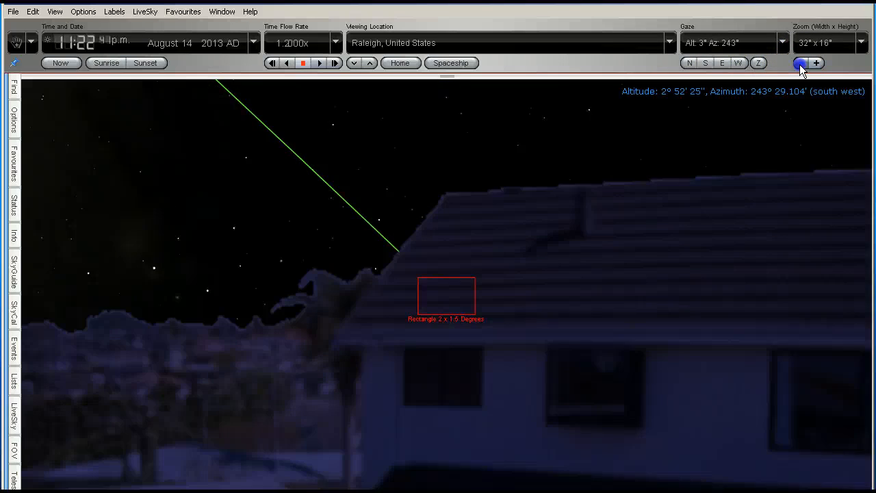
{"action": "left_click", "coordinate": [799, 63]}
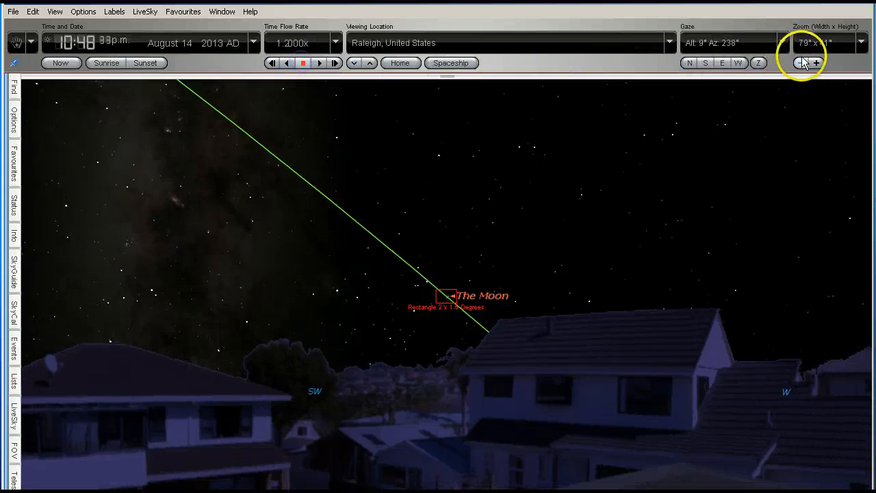
{"action": "left_click", "coordinate": [816, 63]}
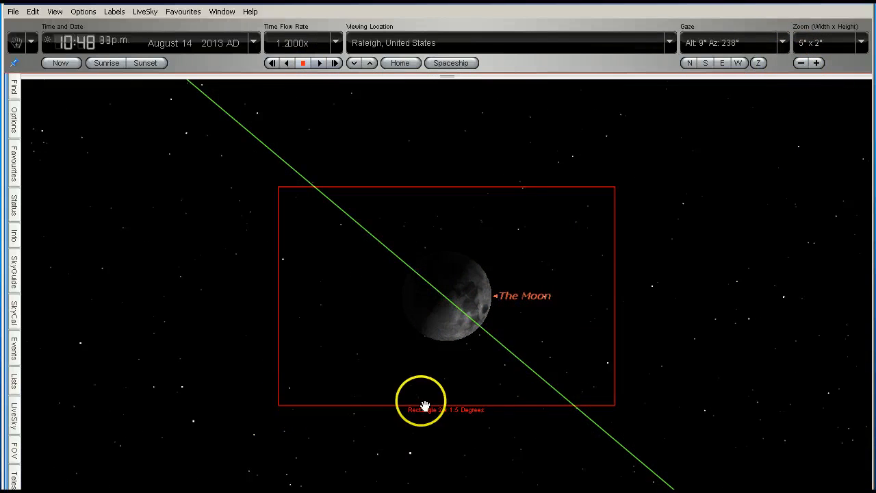
{"action": "mouse_move", "coordinate": [824, 329]}
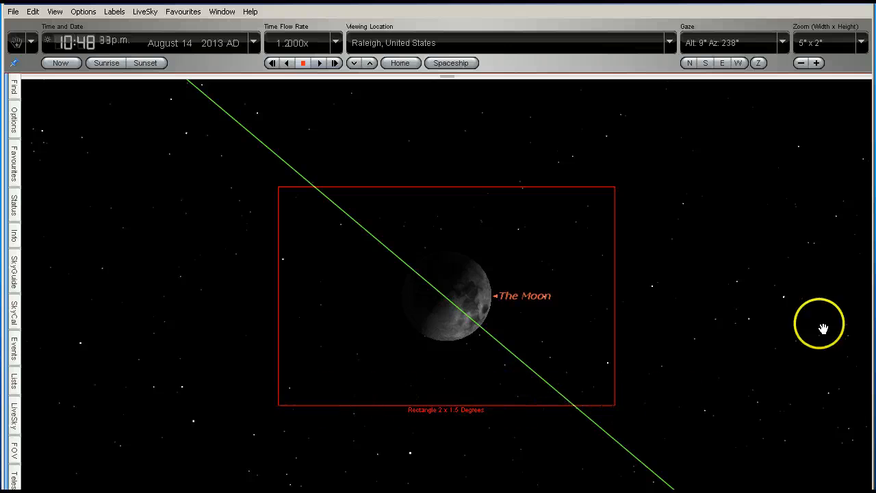
{"action": "left_click", "coordinate": [800, 63]}
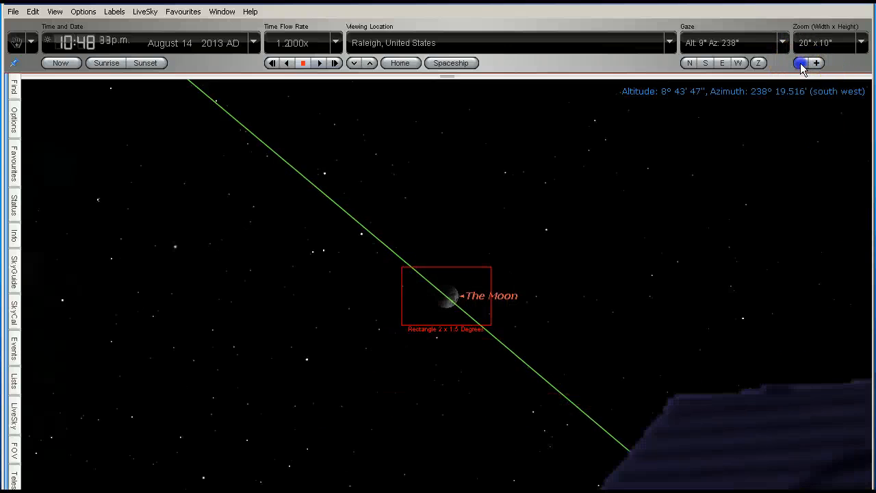
Centre the Moon and zoom to about 6°×4° so it sits large inside its level rectangle
{"action": "left_click", "coordinate": [799, 63]}
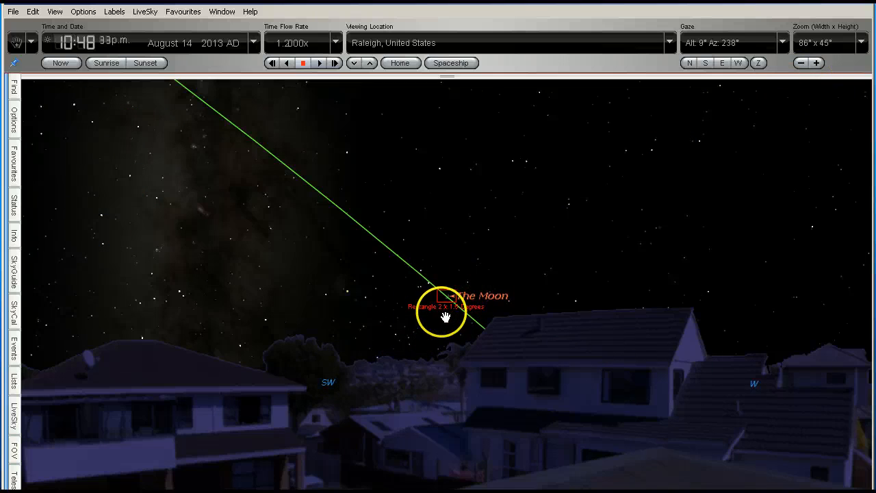
{"action": "mouse_move", "coordinate": [599, 290]}
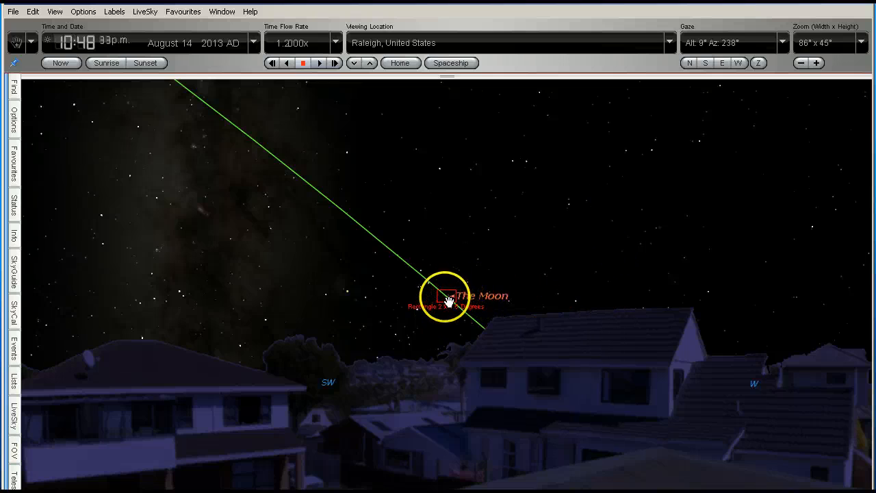
{"action": "left_click_drag", "start_coordinate": [445, 299], "coordinate": [460, 284]}
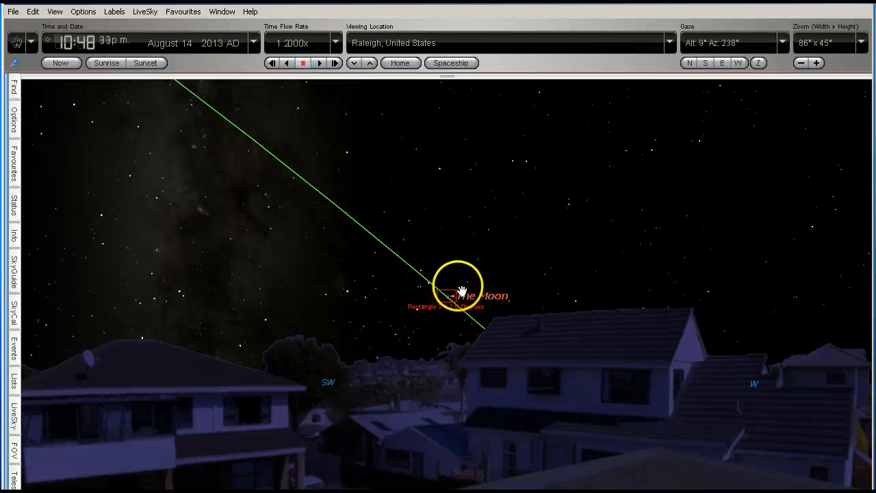
{"action": "left_click", "coordinate": [816, 63]}
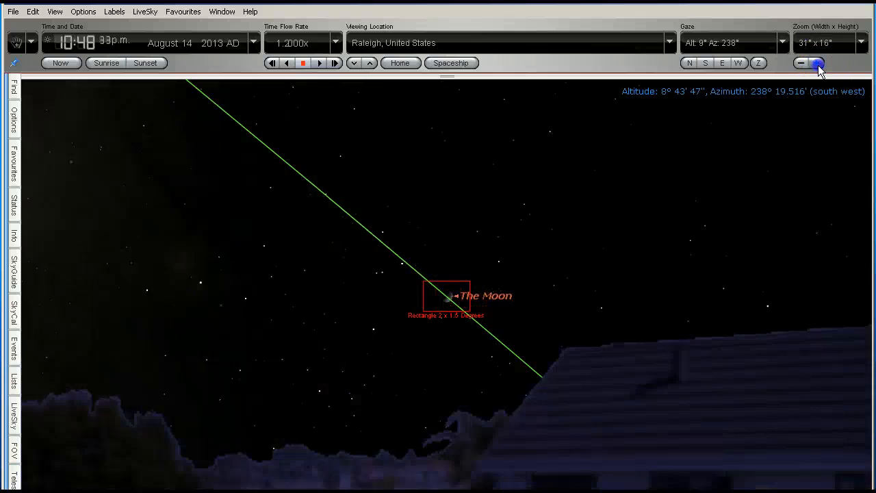
{"action": "left_click", "coordinate": [816, 63]}
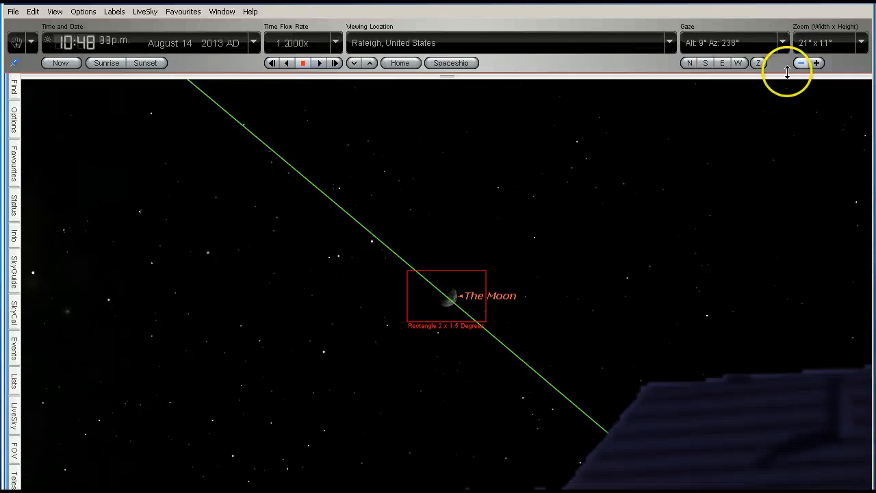
{"action": "left_click", "coordinate": [816, 63]}
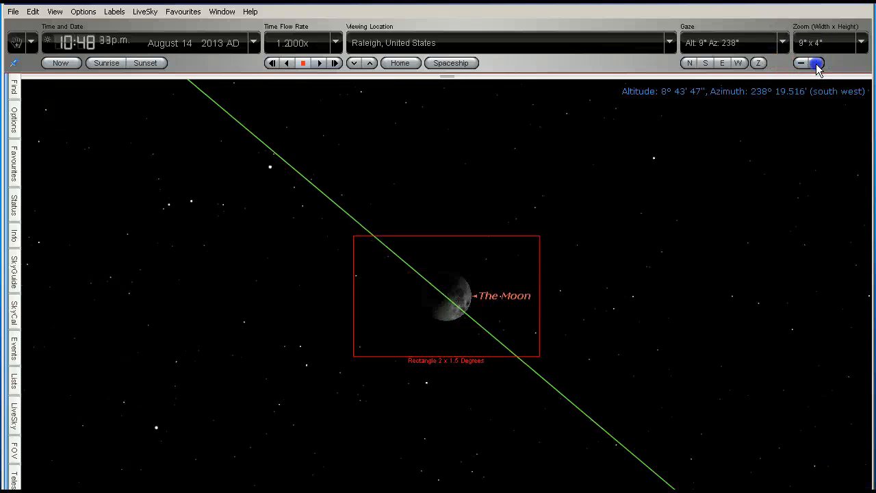
{"action": "left_click", "coordinate": [816, 63]}
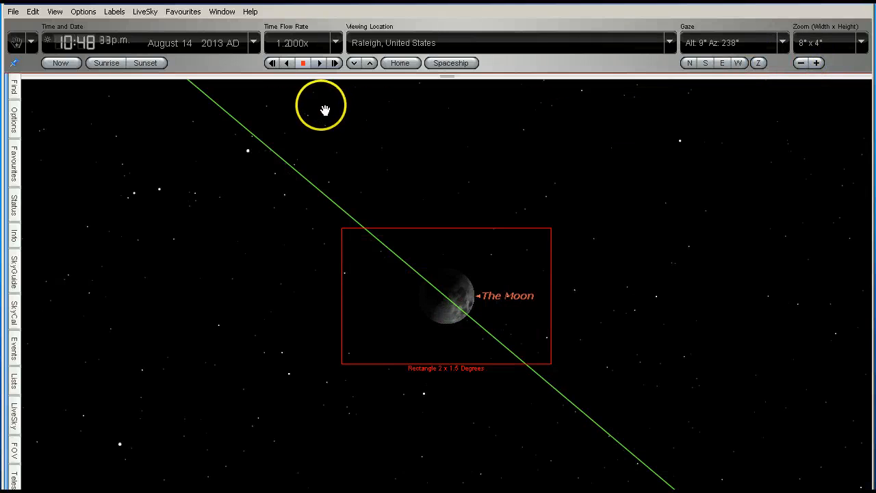